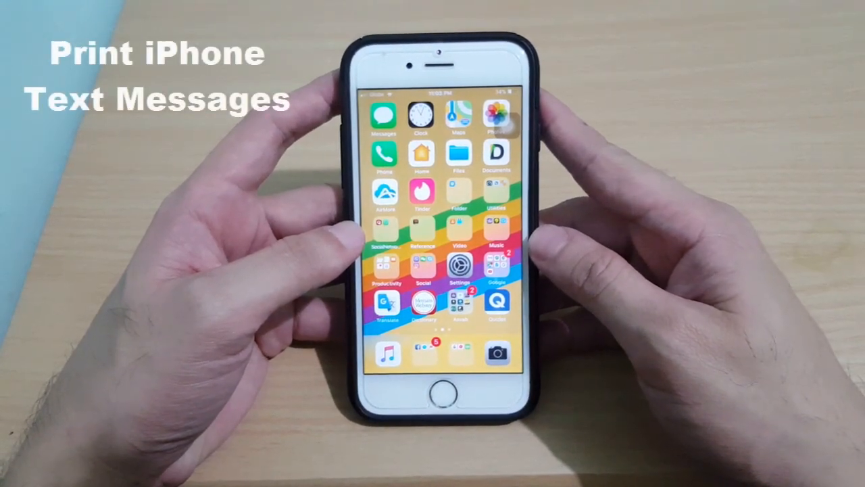
# Show the Messages conversation list on the iPhone and browse through it
pyautogui.click(384, 116)
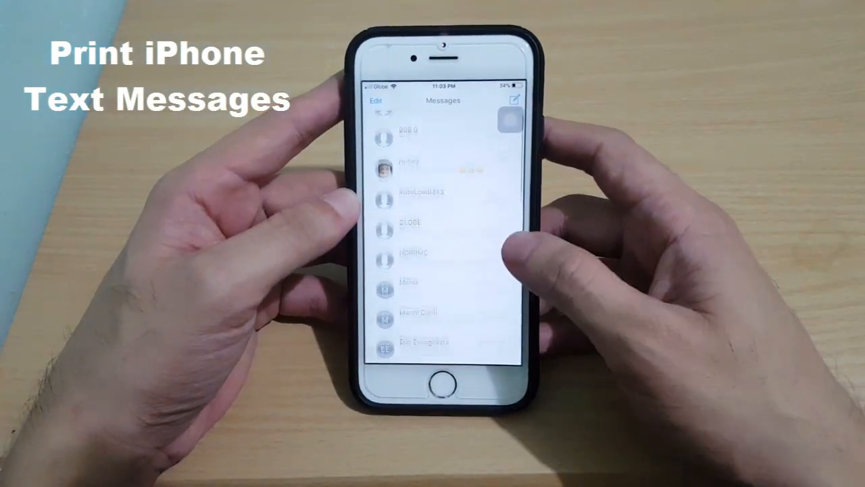
pyautogui.scroll(-3)
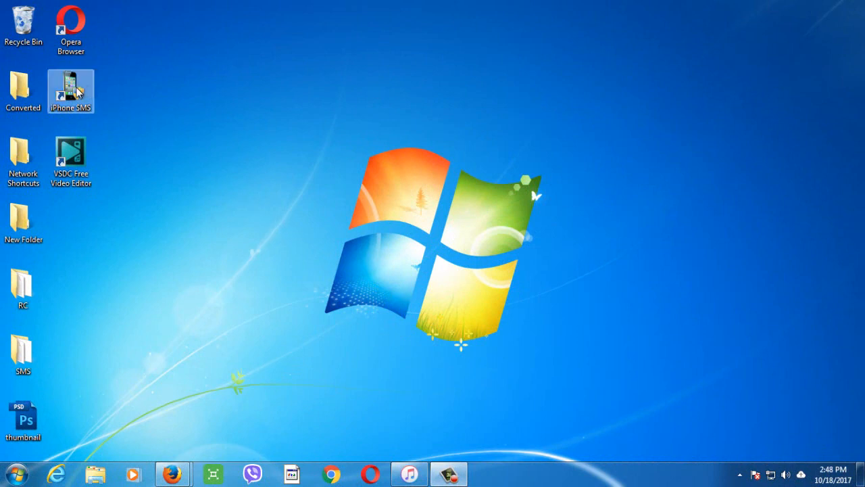
# Launch the iPhone SMS shortcut, read the easyphonerecovery.com guide and download the iOS Message Transfer Tool
pyautogui.doubleClick(70, 92)
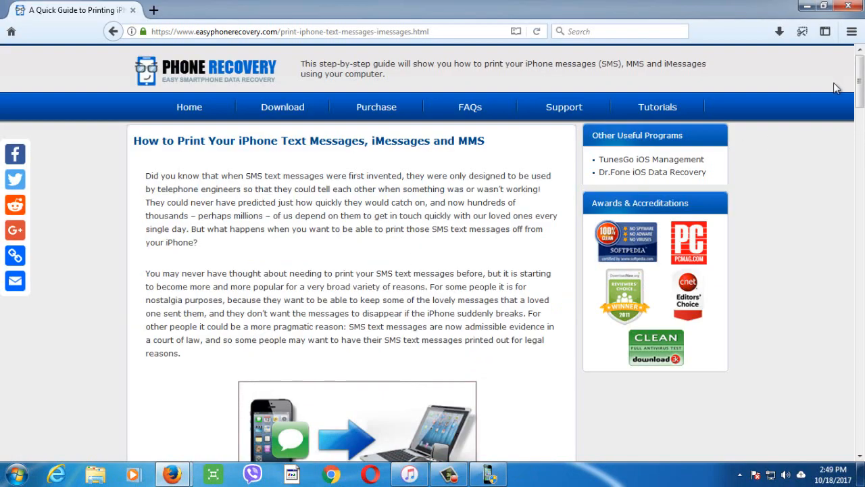
pyautogui.scroll(-3)
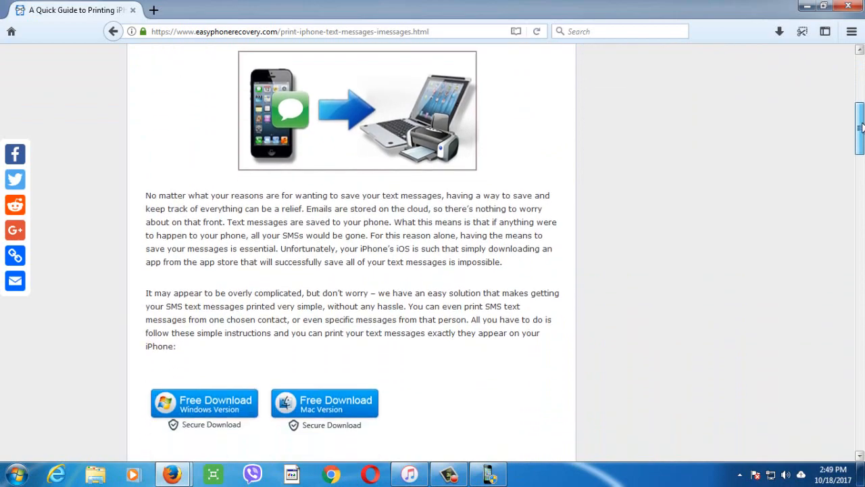
pyautogui.scroll(-3)
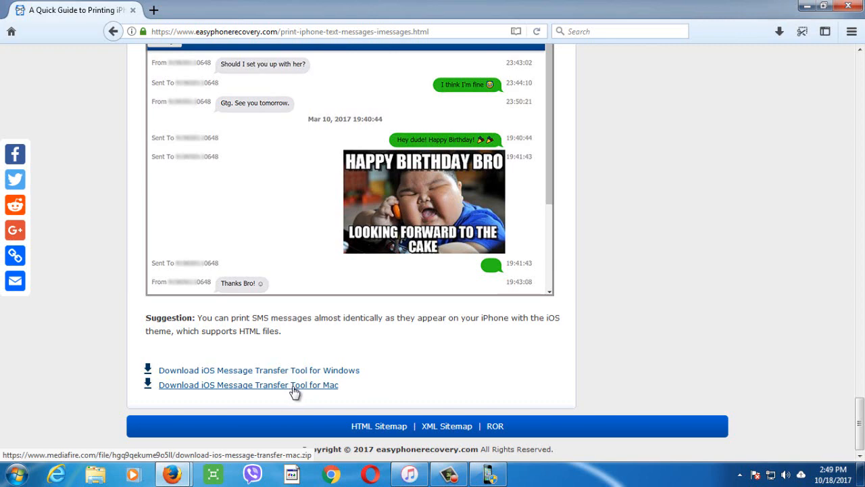
pyautogui.click(820, 8)
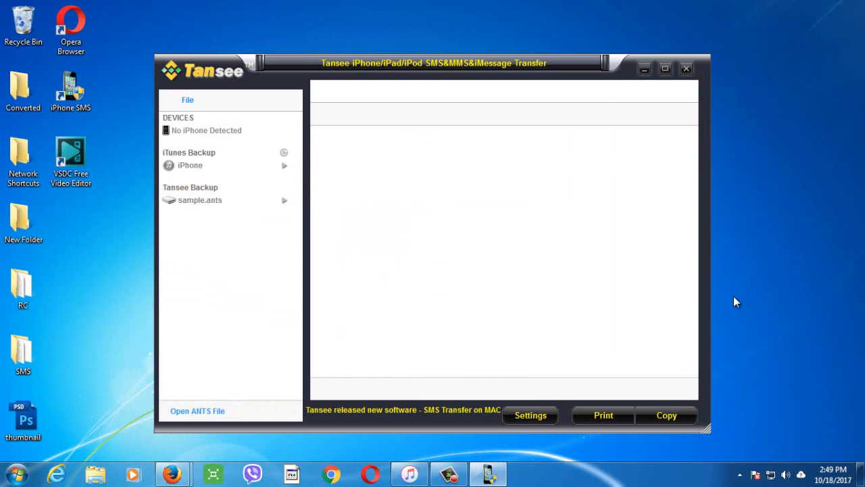
# Select the connected iPhone under Devices and browse its SMS list of 29 contacts
pyautogui.click(184, 130)
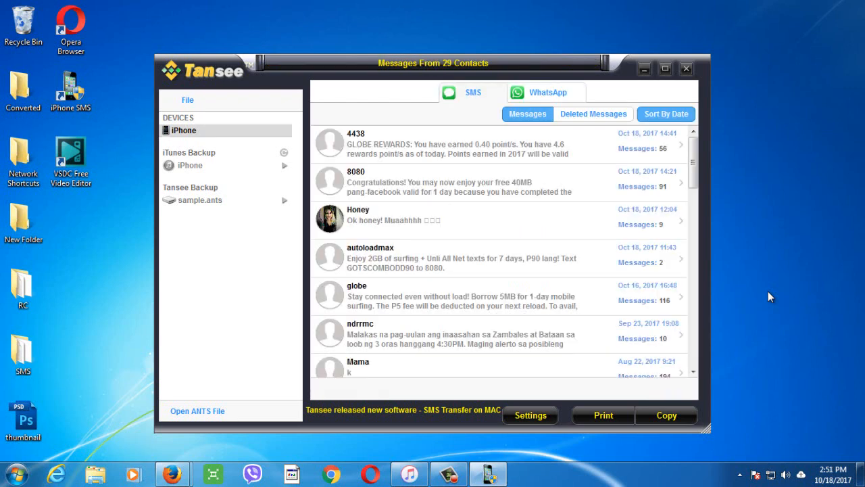
pyautogui.scroll(-3)
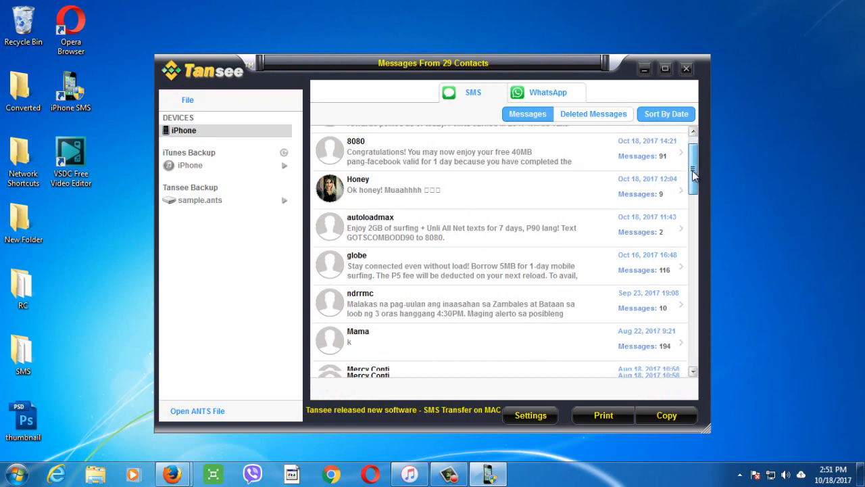
pyautogui.scroll(3)
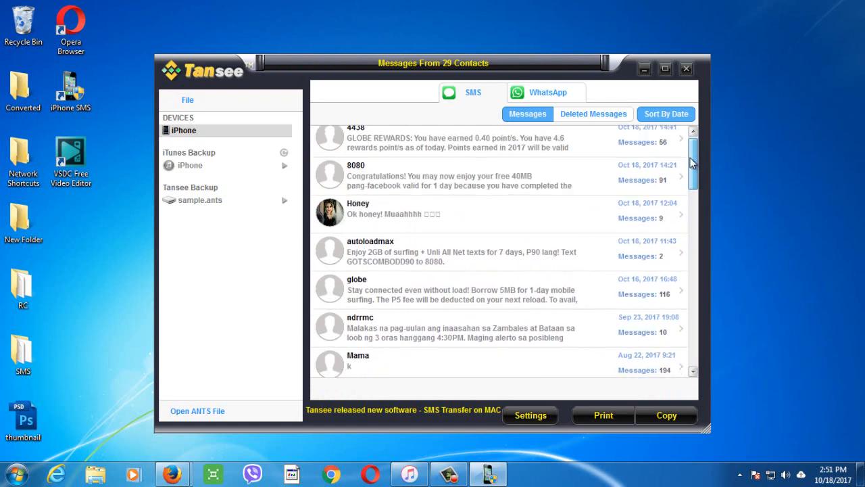
pyautogui.scroll(3)
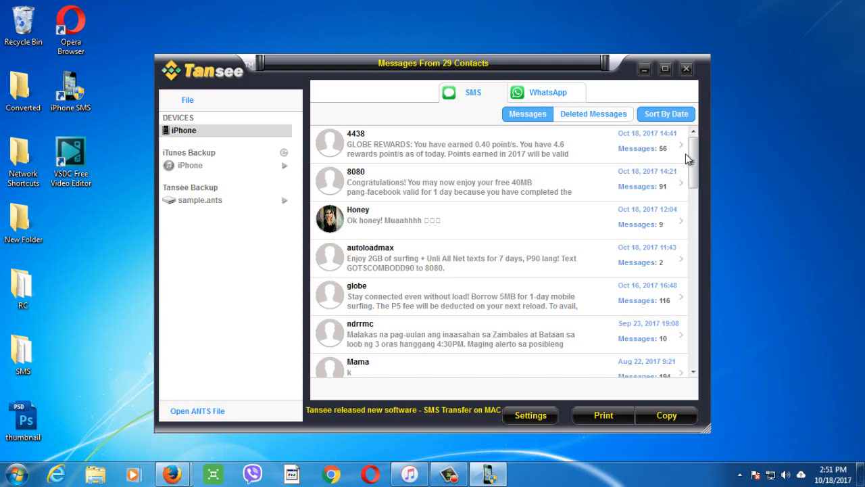
# Select the Honey conversation and start printing all 9 of its messages
pyautogui.click(184, 130)
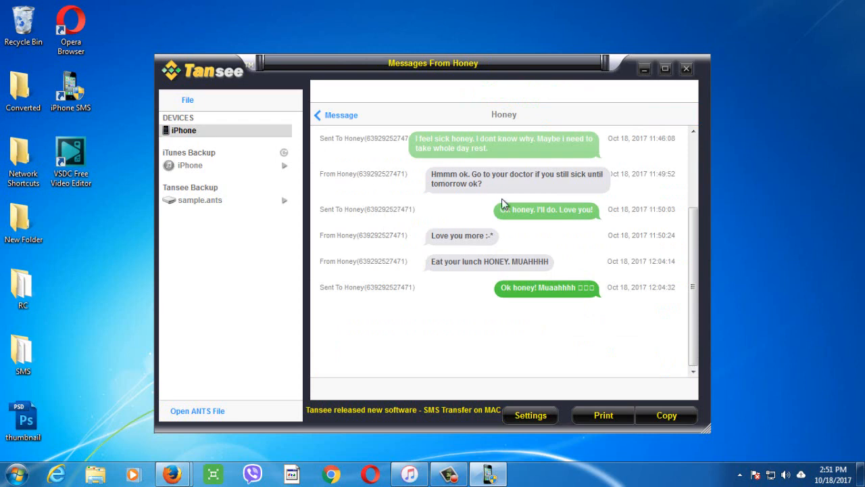
pyautogui.click(603, 415)
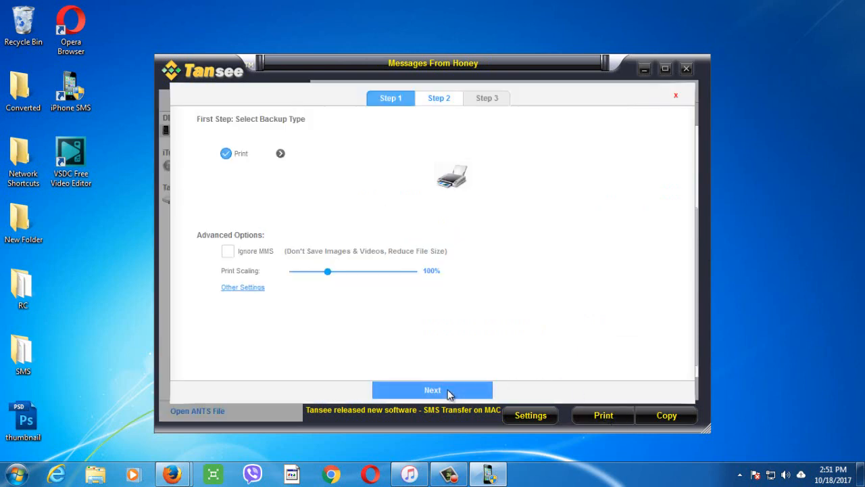
pyautogui.click(433, 389)
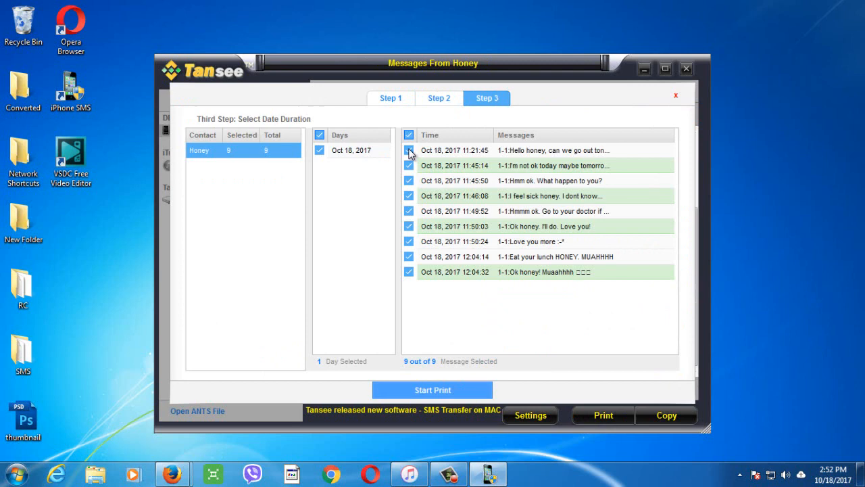
pyautogui.moveTo(575, 271)
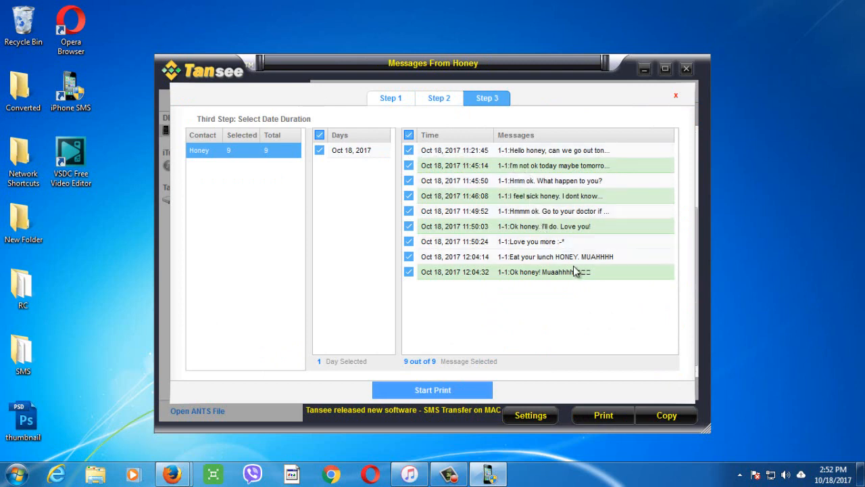
pyautogui.moveTo(526, 193)
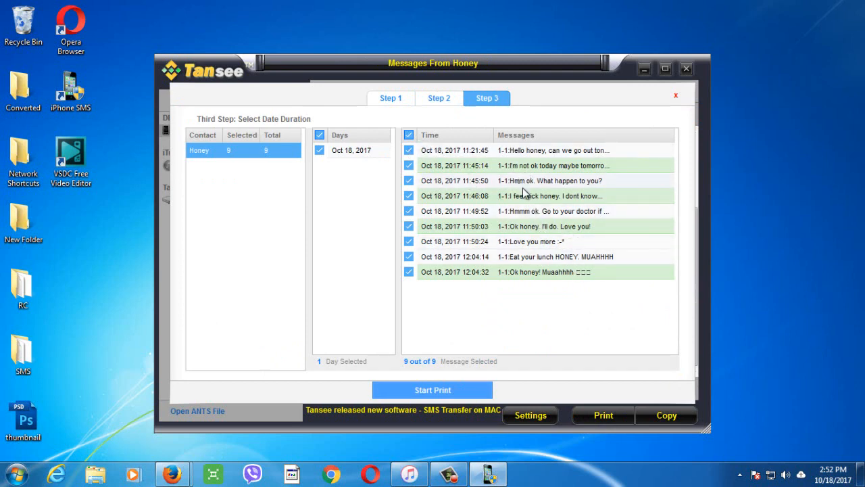
pyautogui.click(432, 389)
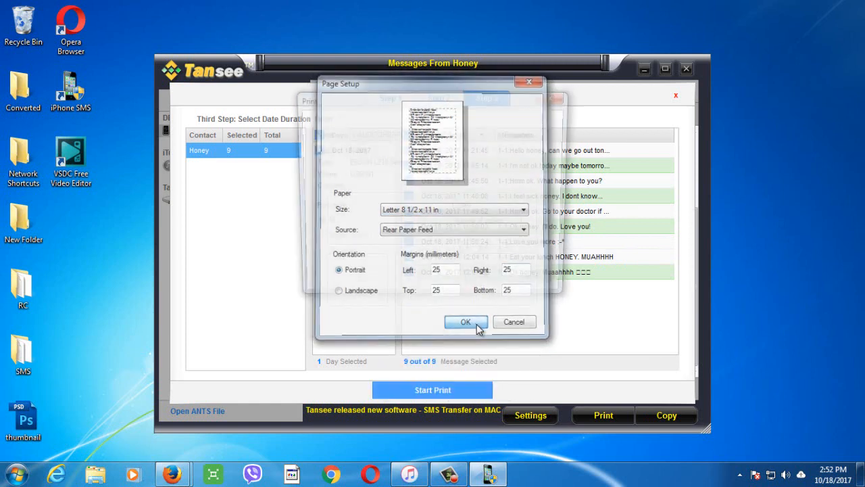
# Accept the page setup and print the conversation to the EPSON LX-300+ /II printer
pyautogui.click(465, 322)
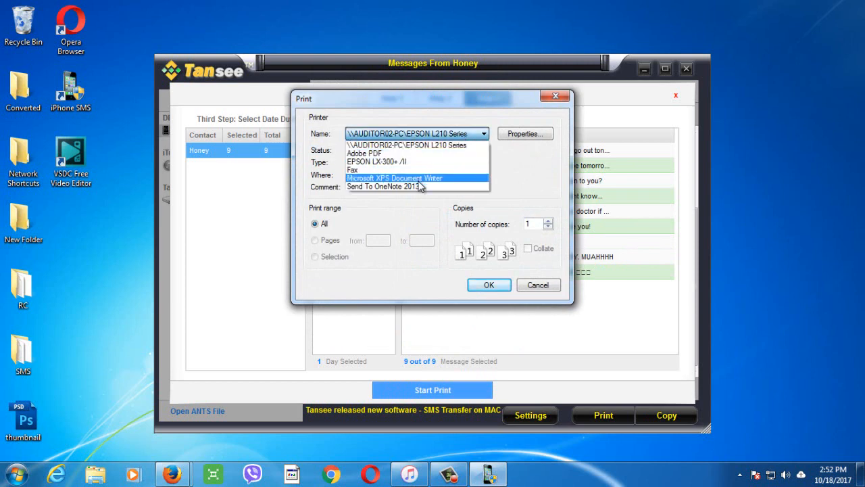
pyautogui.click(376, 162)
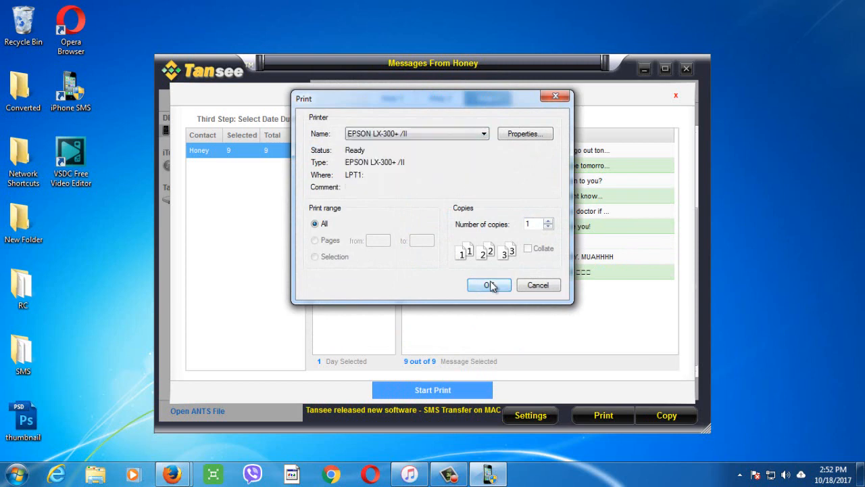
pyautogui.click(489, 284)
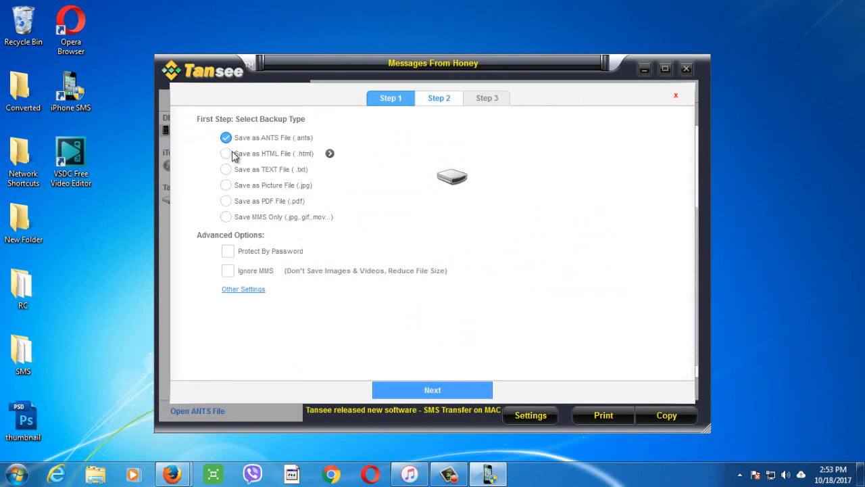
# Copy the Honey conversation as a PDF file with all 9 messages selected and start the copy
pyautogui.click(226, 200)
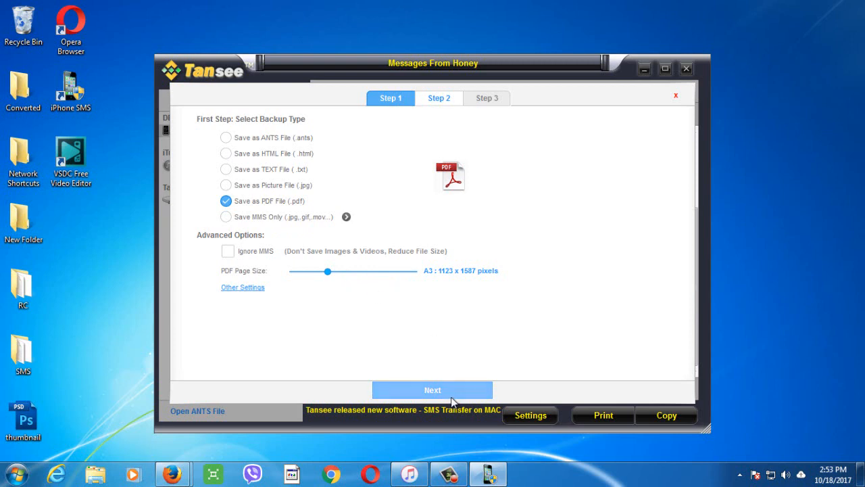
pyautogui.click(433, 389)
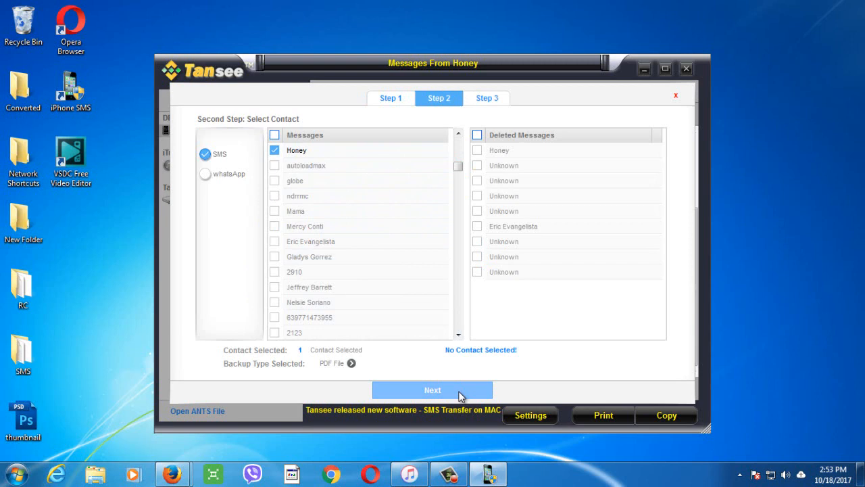
pyautogui.click(432, 389)
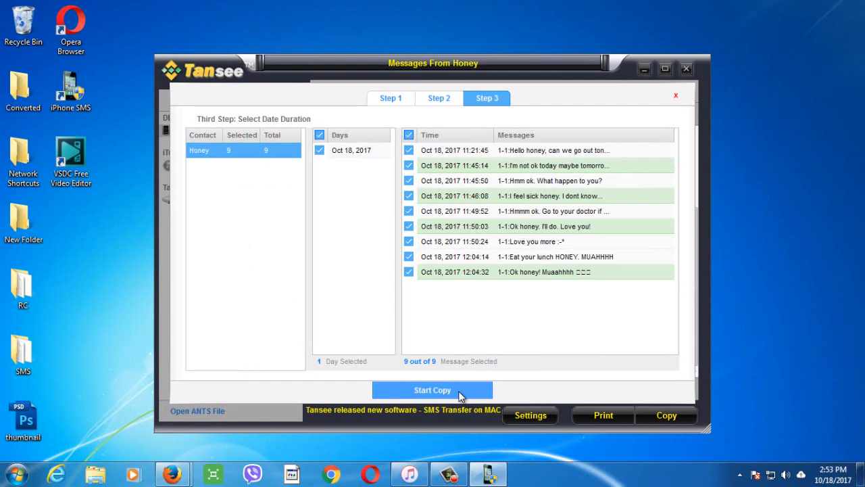
pyautogui.click(432, 389)
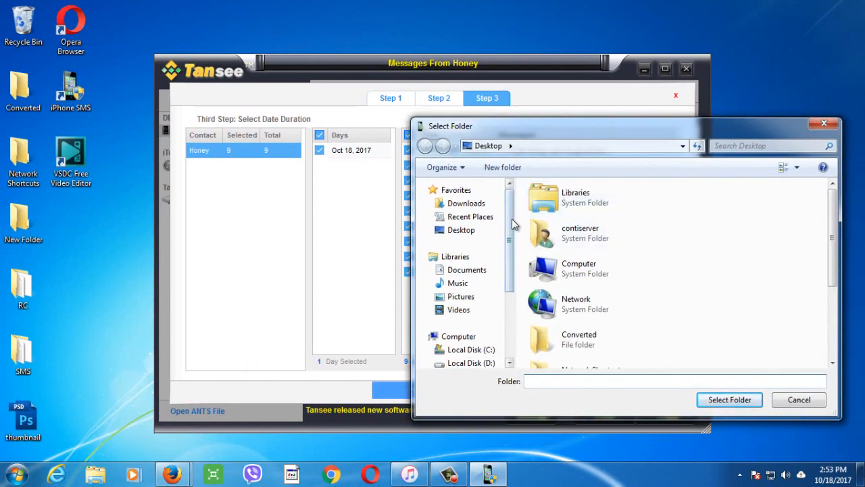
# Save the PDF to the Desktop and open Honey.pdf from the Desktop folder
pyautogui.click(461, 230)
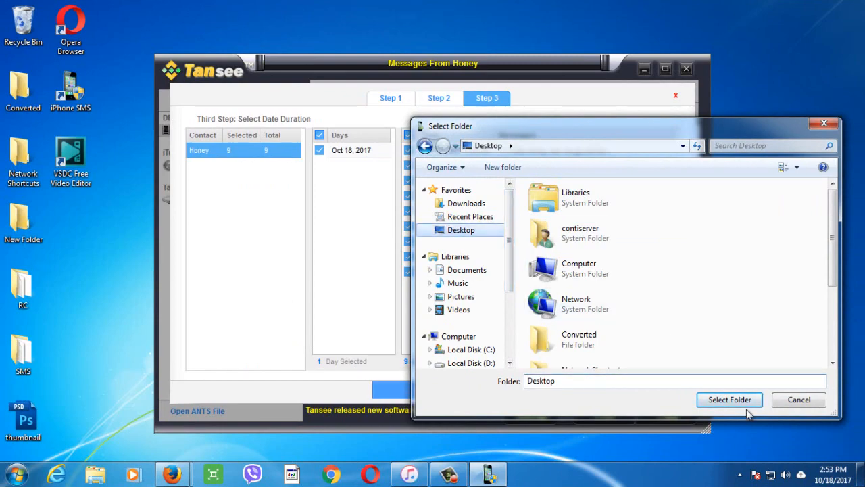
pyautogui.click(731, 400)
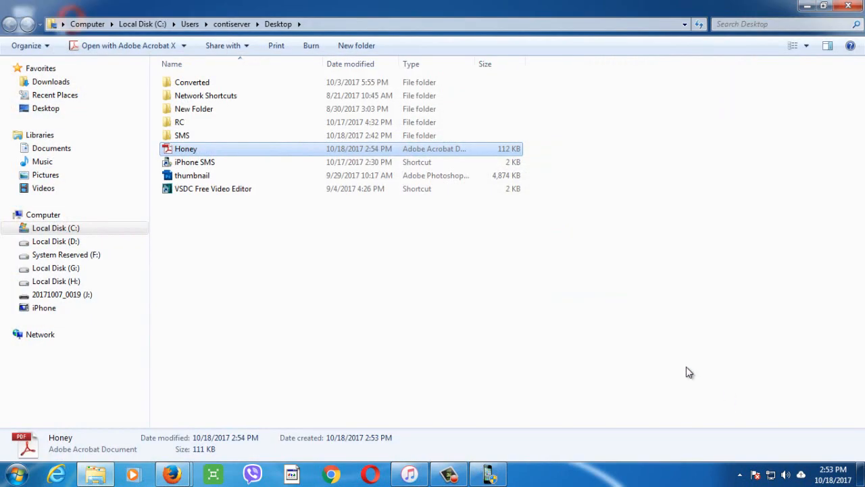
pyautogui.click(822, 5)
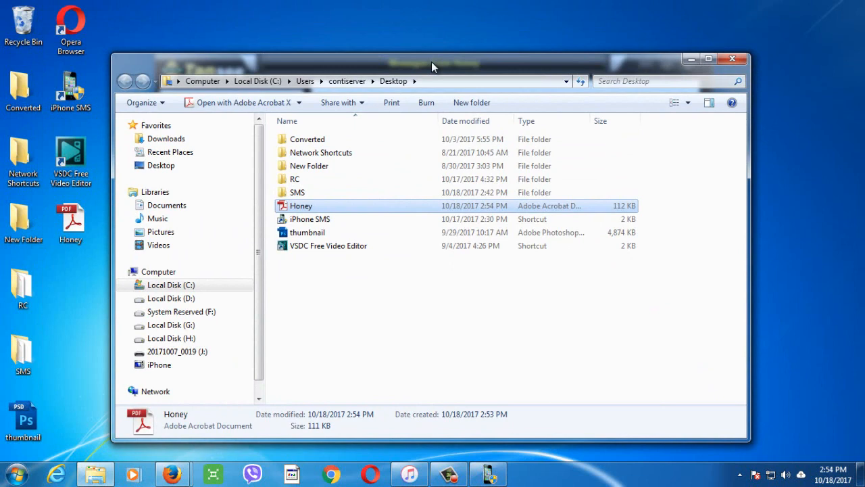
pyautogui.doubleClick(300, 206)
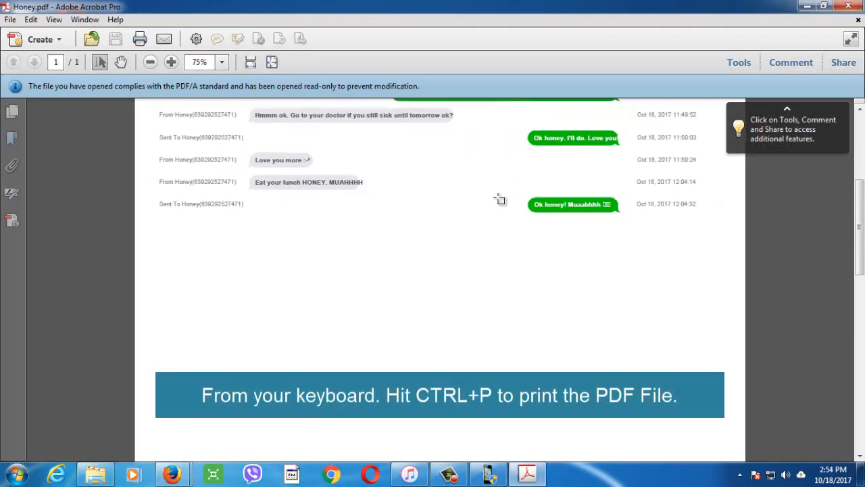
# Scroll Honey.pdf to view all nine messages from the first one
pyautogui.scroll(3)
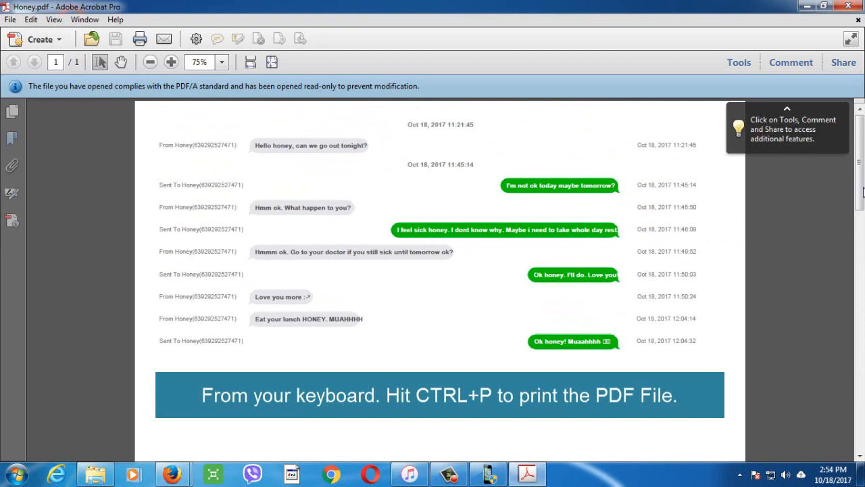
pyautogui.scroll(-3)
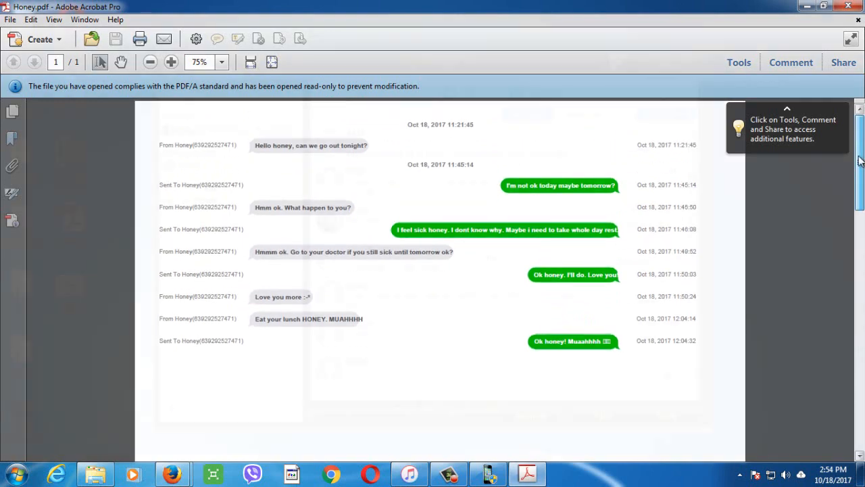